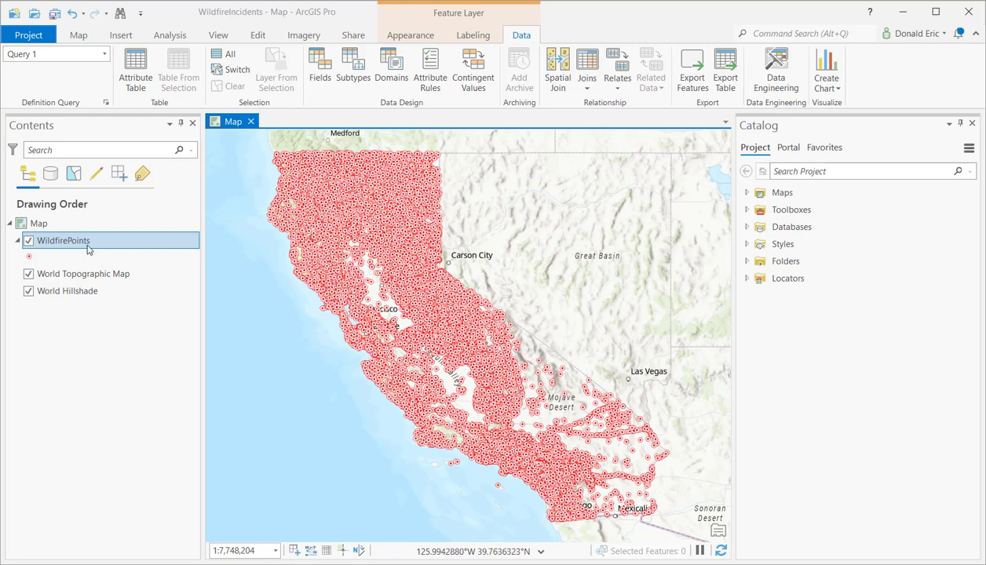
{"action": "mouse_move", "coordinate": [100, 248]}
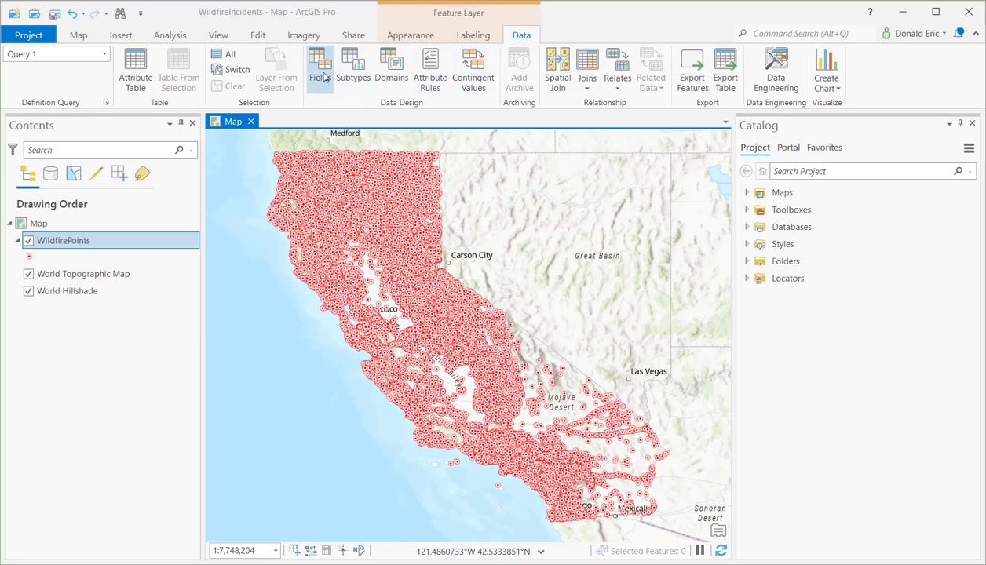
- Show the WildfirePoints Fields view and browse aliases like 'Final Fire Report Approved By Title'
{"action": "left_click", "coordinate": [321, 69]}
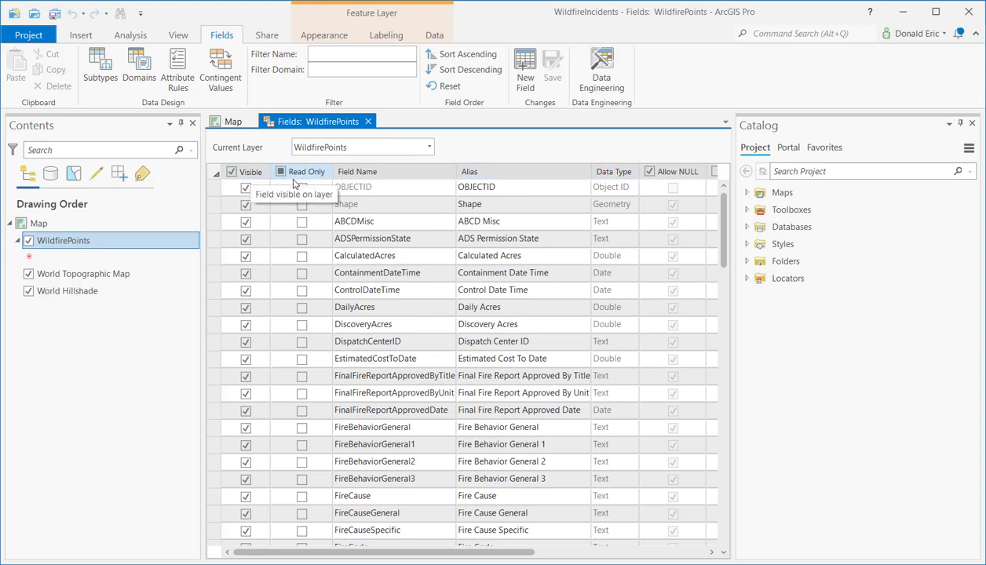
{"action": "left_click", "coordinate": [301, 187]}
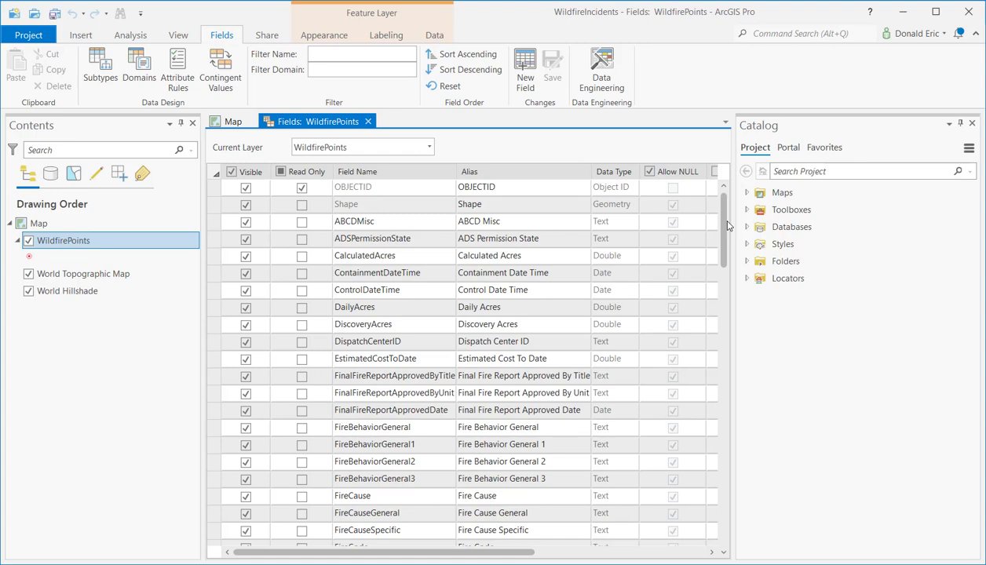
{"action": "mouse_move", "coordinate": [728, 226]}
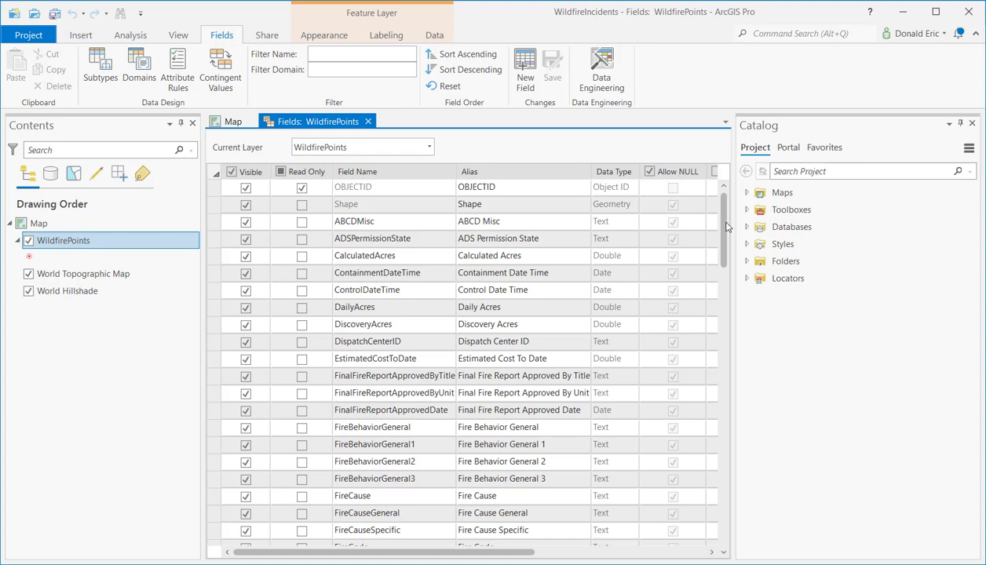
{"action": "scroll", "scroll_direction": "down", "scroll_amount": 3}
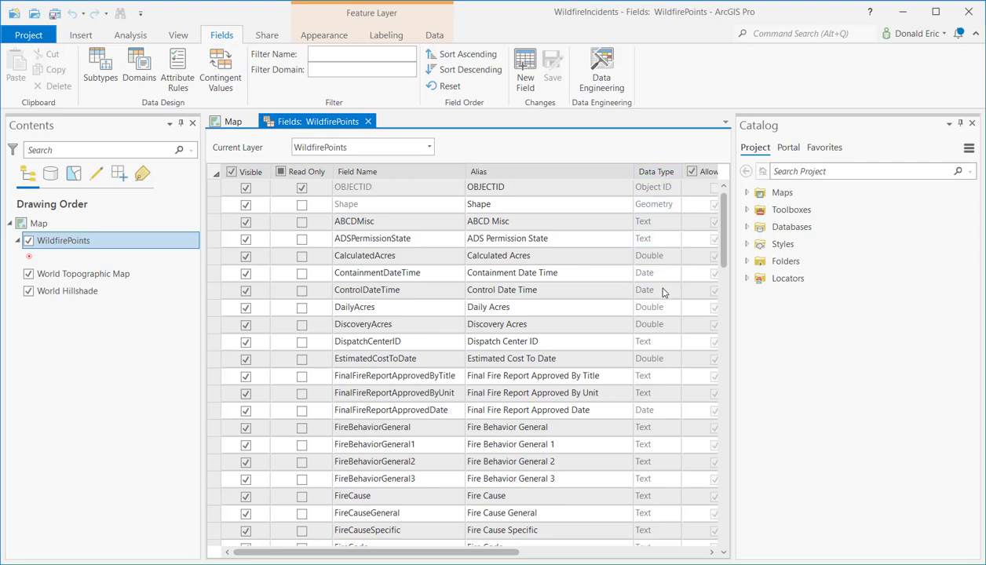
{"action": "mouse_move", "coordinate": [658, 289]}
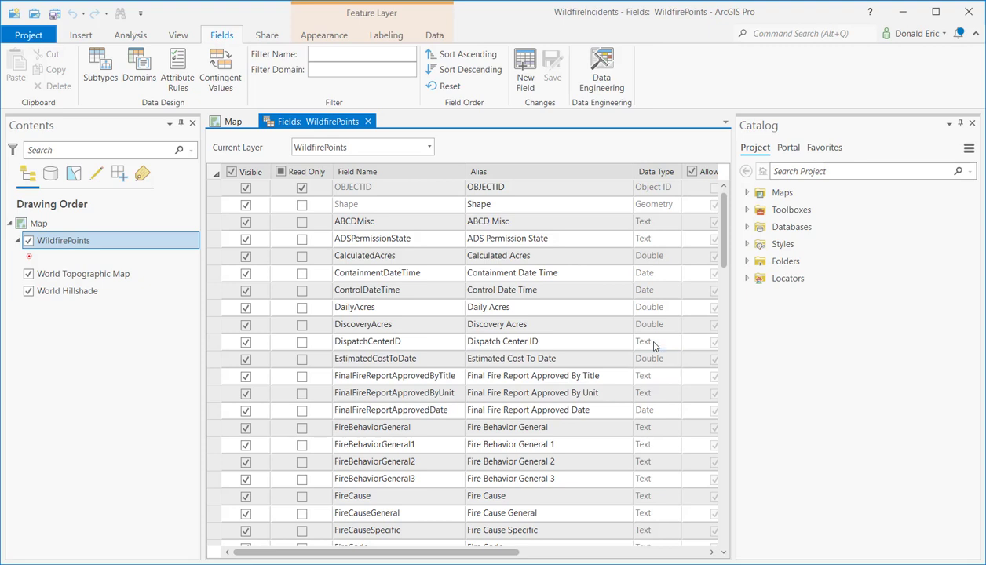
- Inspect DiscoveryAcres and FinalFireReportApprovedDate, then reach FireDiscoveryDateTime and FireOutDateTime
{"action": "left_click", "coordinate": [656, 273]}
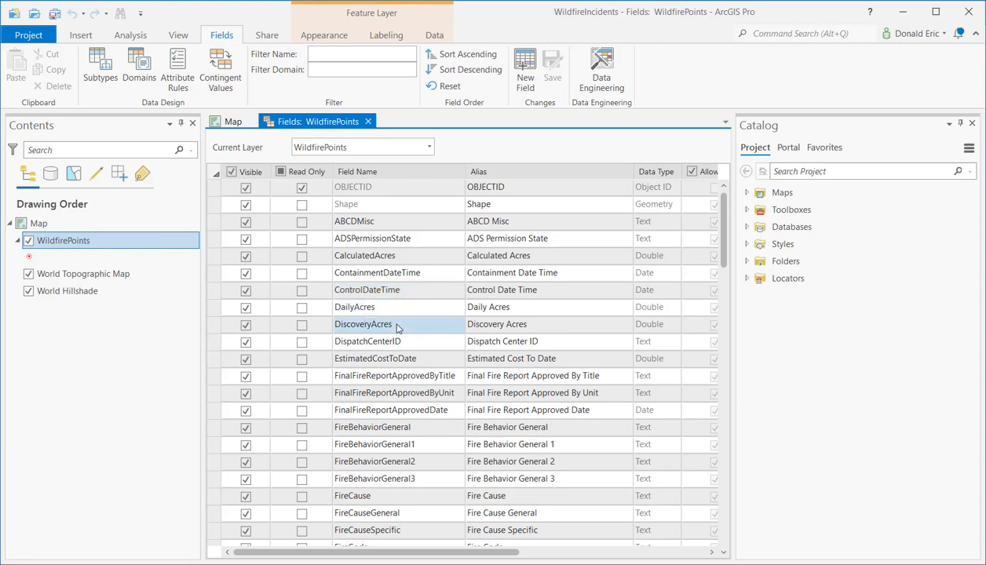
{"action": "left_click", "coordinate": [376, 358]}
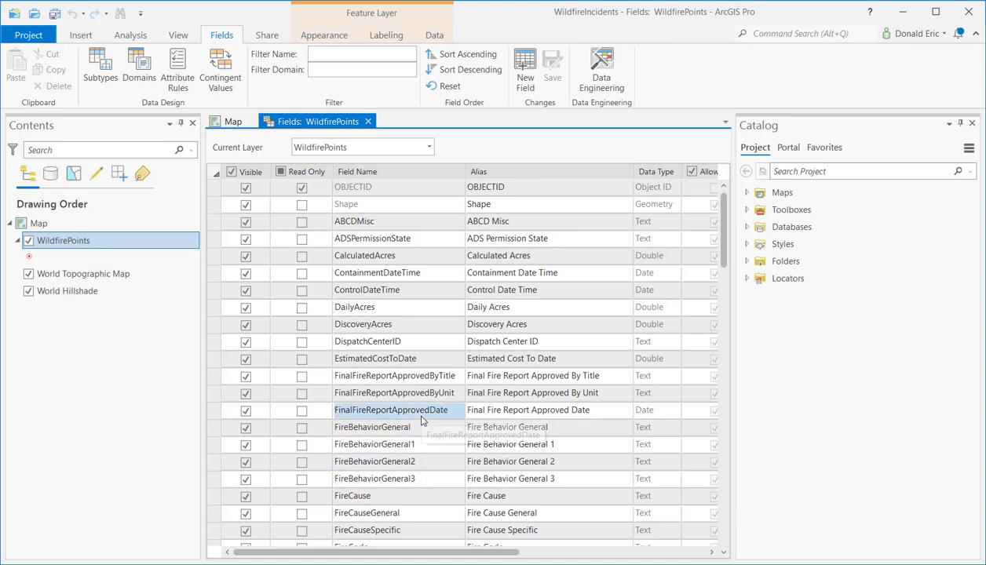
{"action": "scroll", "scroll_direction": "down", "scroll_amount": 3}
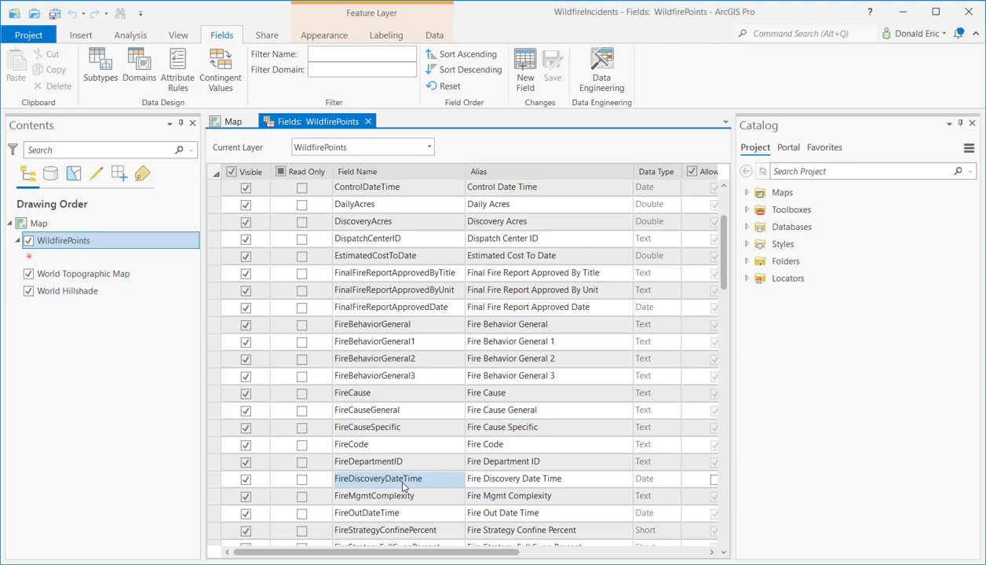
{"action": "mouse_move", "coordinate": [380, 477]}
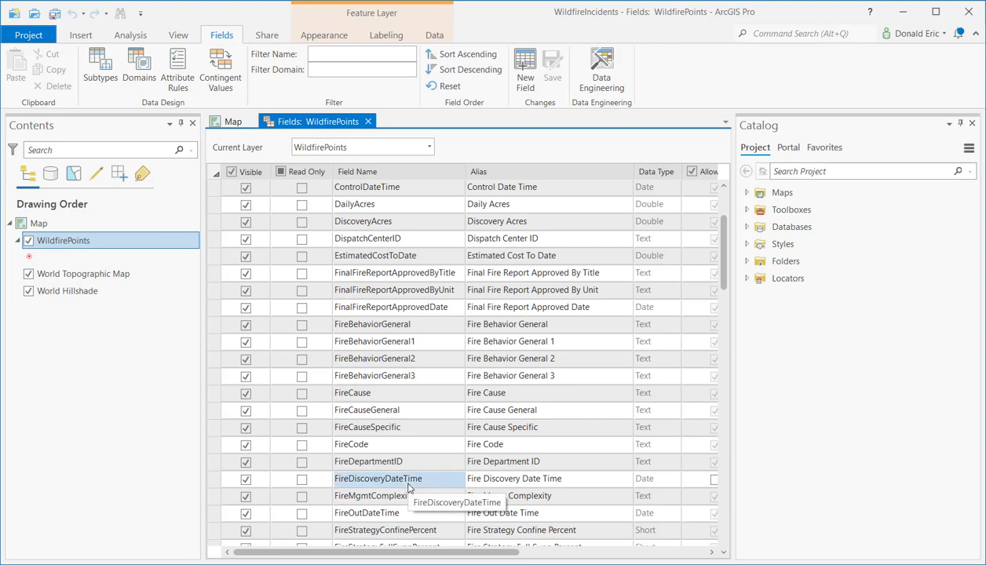
{"action": "mouse_move", "coordinate": [380, 487]}
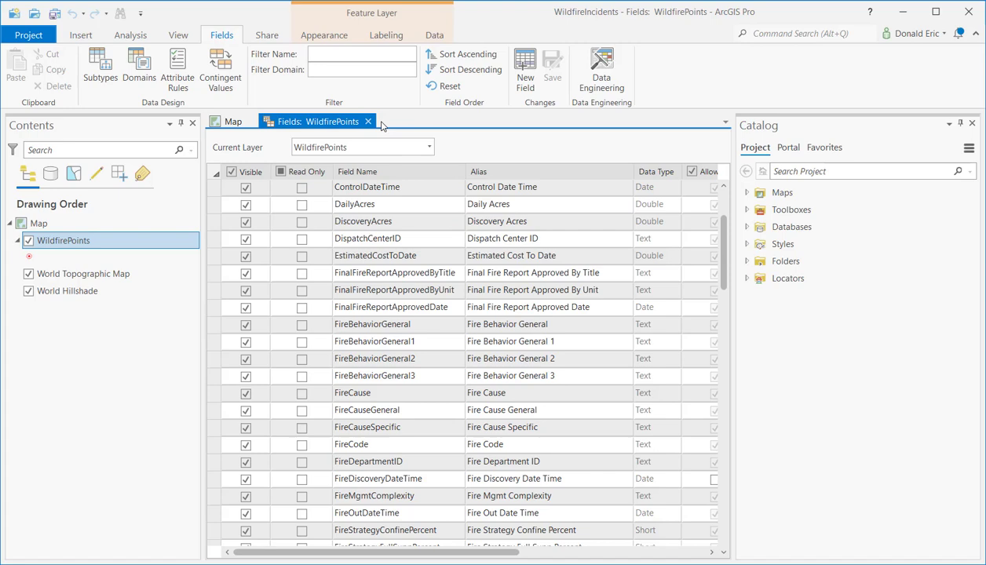
{"action": "mouse_move", "coordinate": [369, 122]}
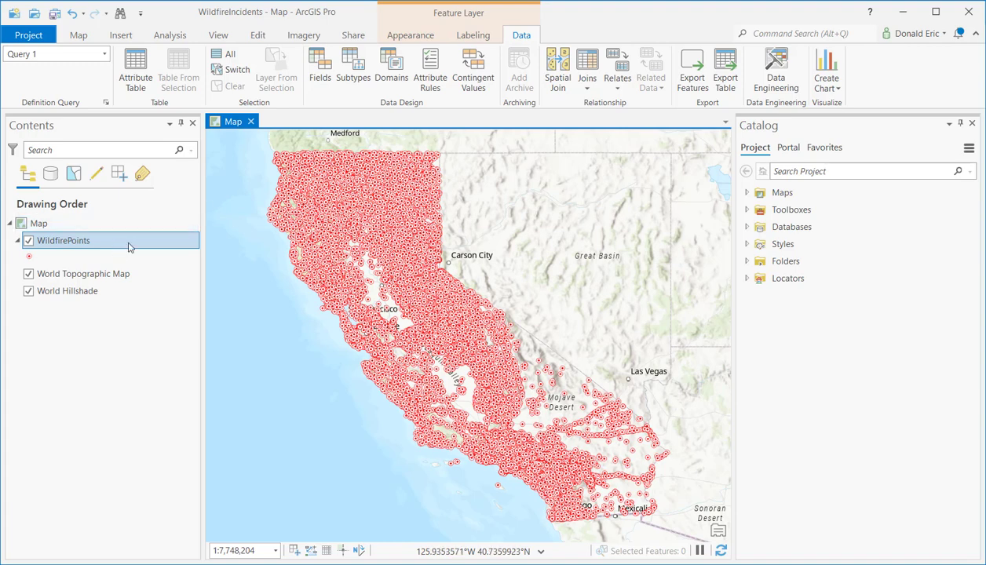
- Bring up the WildfirePoints layer's context menu in the Contents pane
{"action": "right_click", "coordinate": [62, 241]}
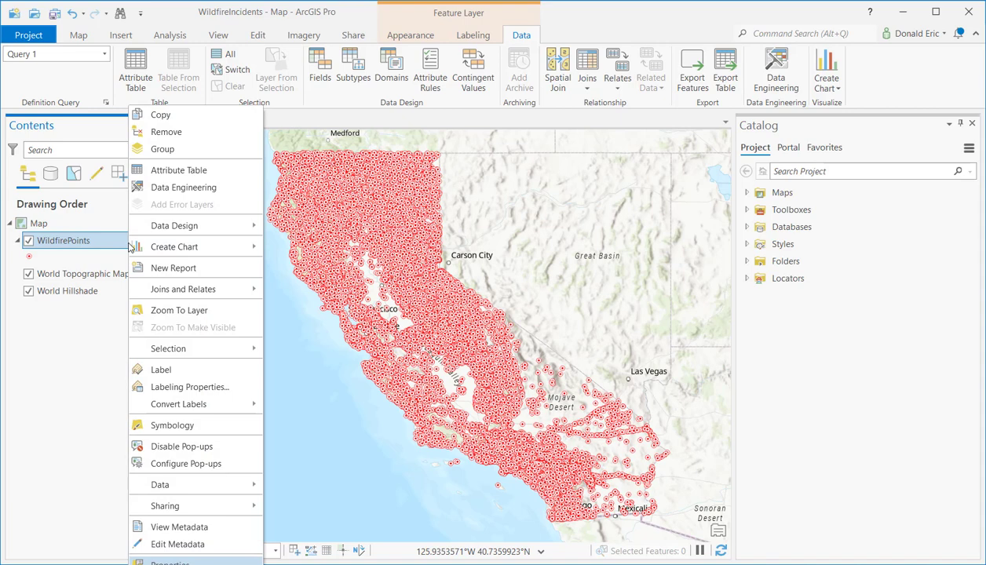
{"action": "mouse_move", "coordinate": [174, 246]}
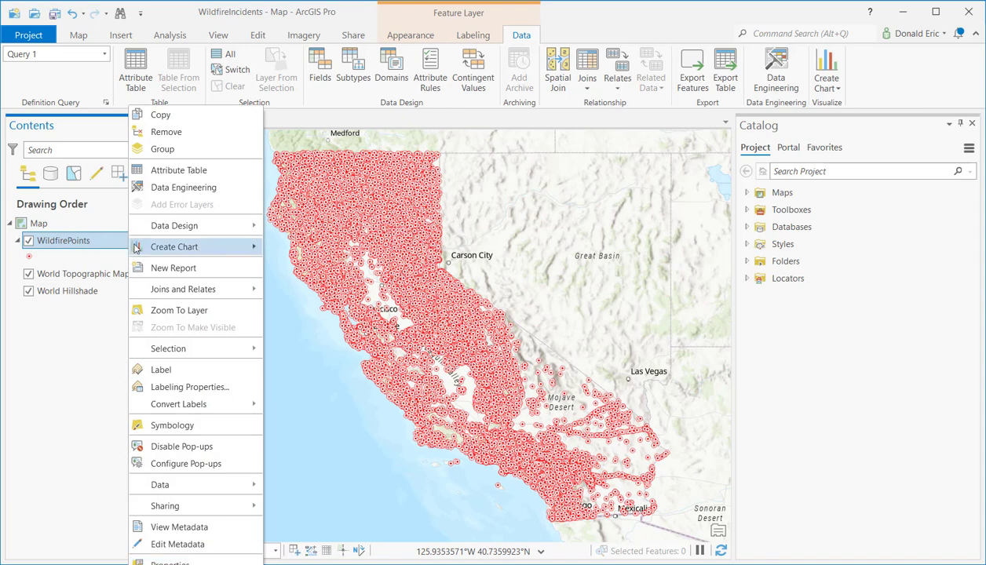
{"action": "mouse_move", "coordinate": [173, 247]}
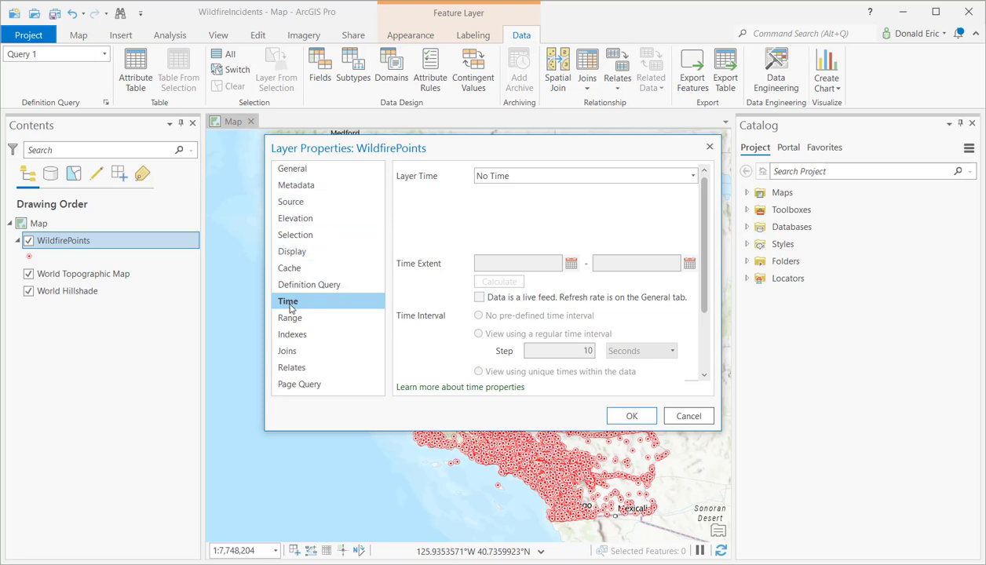
{"action": "mouse_move", "coordinate": [688, 220]}
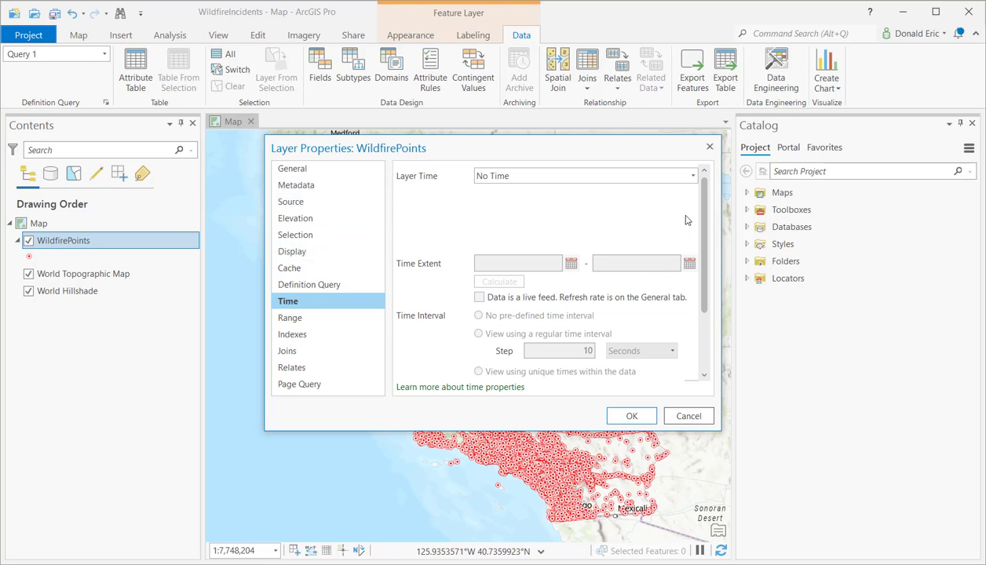
{"action": "mouse_move", "coordinate": [716, 218]}
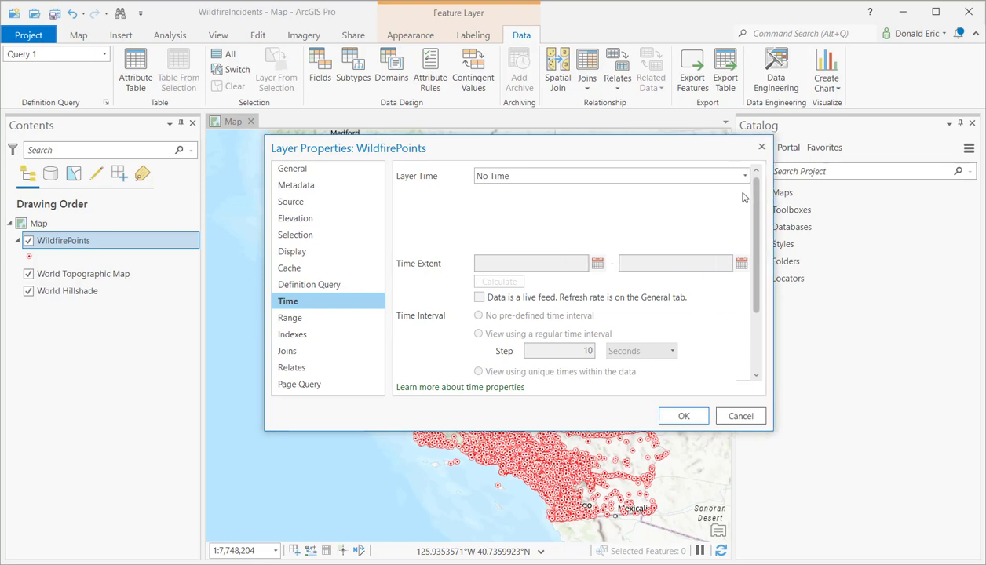
- Expand the Layer Time dropdown on the Time page, currently set to No Time
{"action": "left_click", "coordinate": [743, 176]}
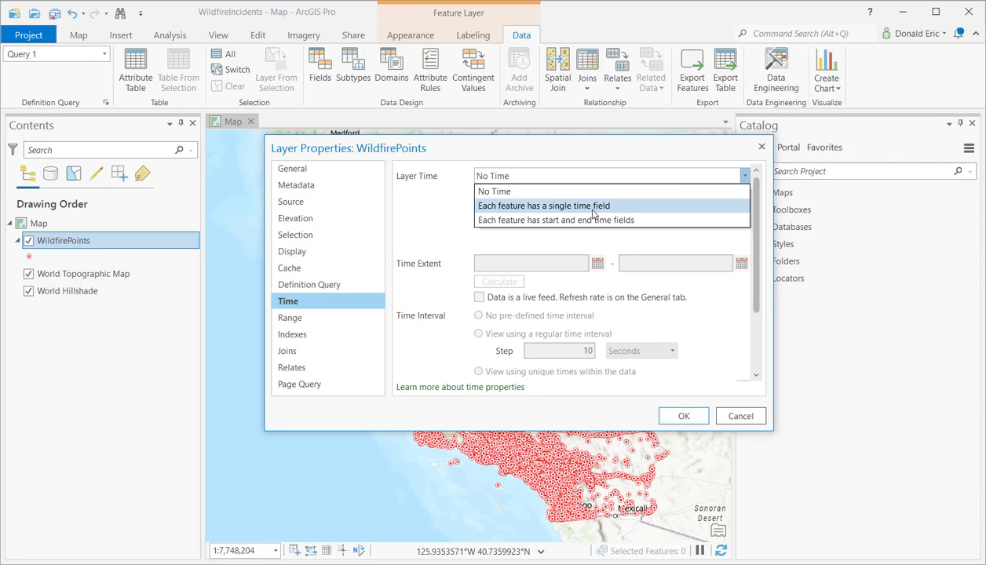
{"action": "mouse_move", "coordinate": [587, 220]}
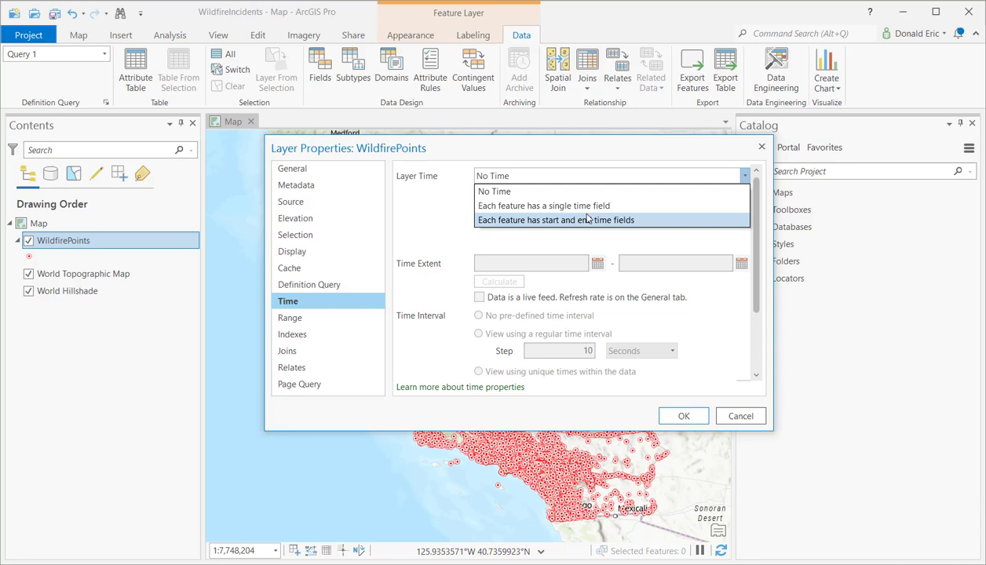
{"action": "mouse_move", "coordinate": [553, 204]}
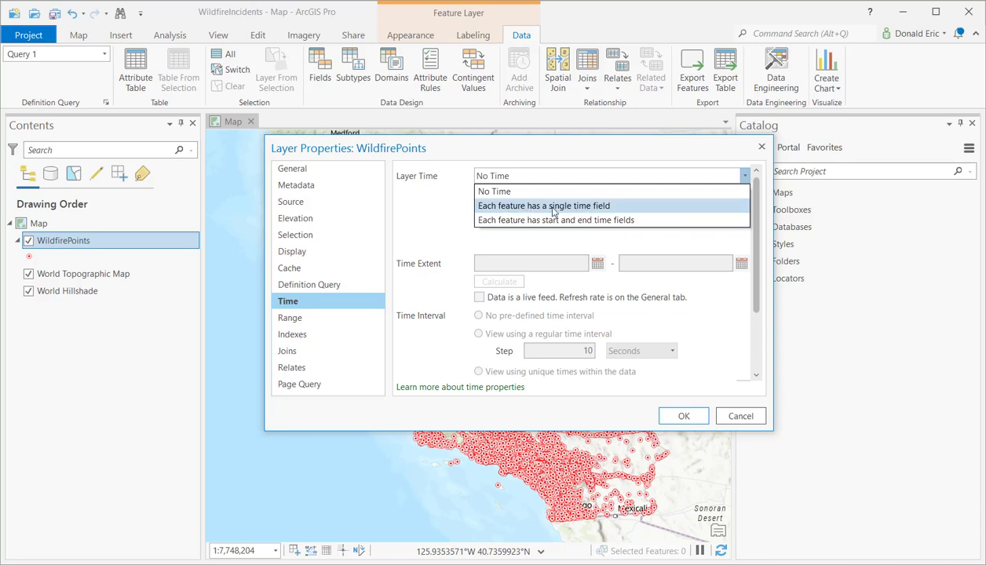
{"action": "mouse_move", "coordinate": [603, 209]}
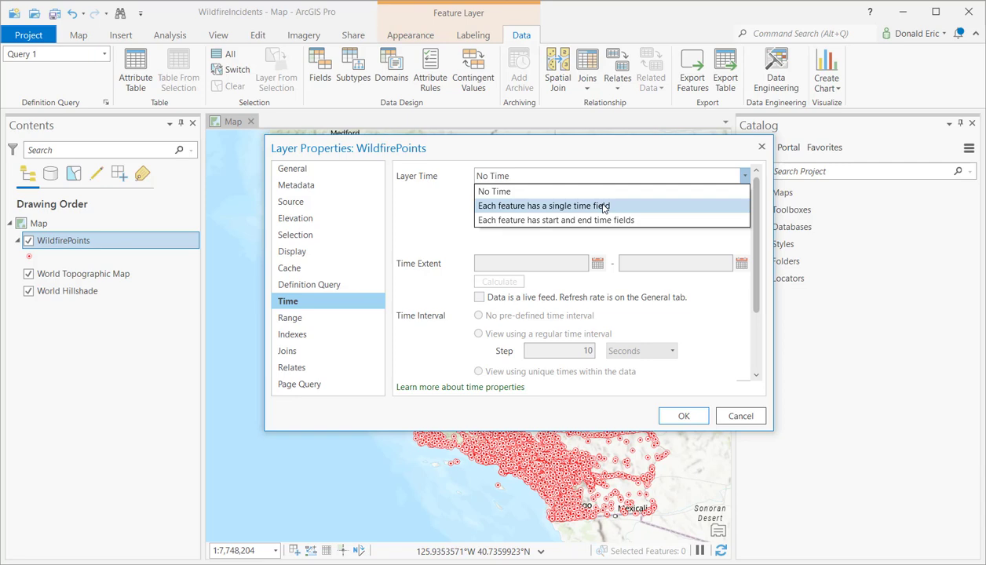
{"action": "mouse_move", "coordinate": [592, 220]}
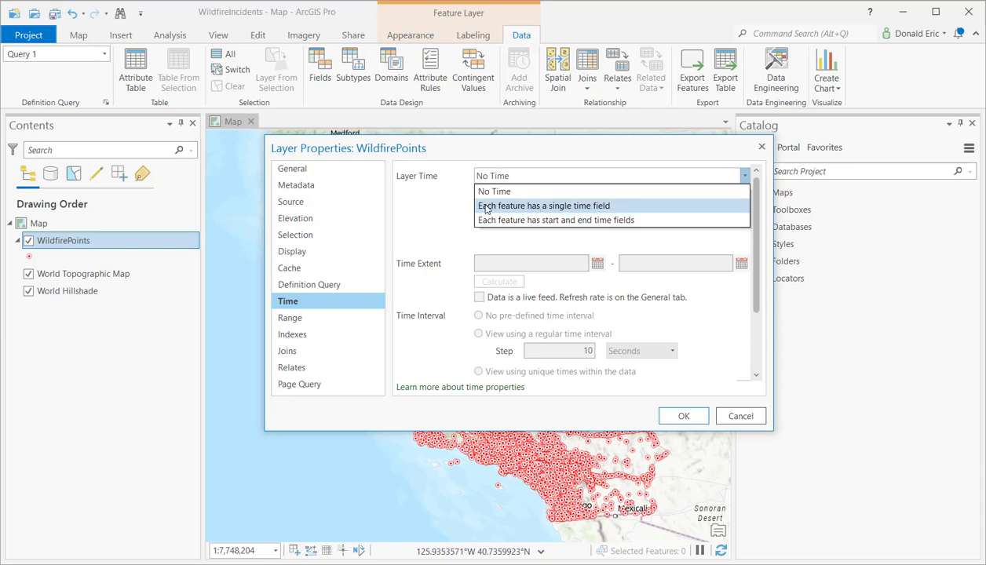
- Set layer time to a single field and choose Fire Discovery Date Time as that field
{"action": "left_click", "coordinate": [544, 204]}
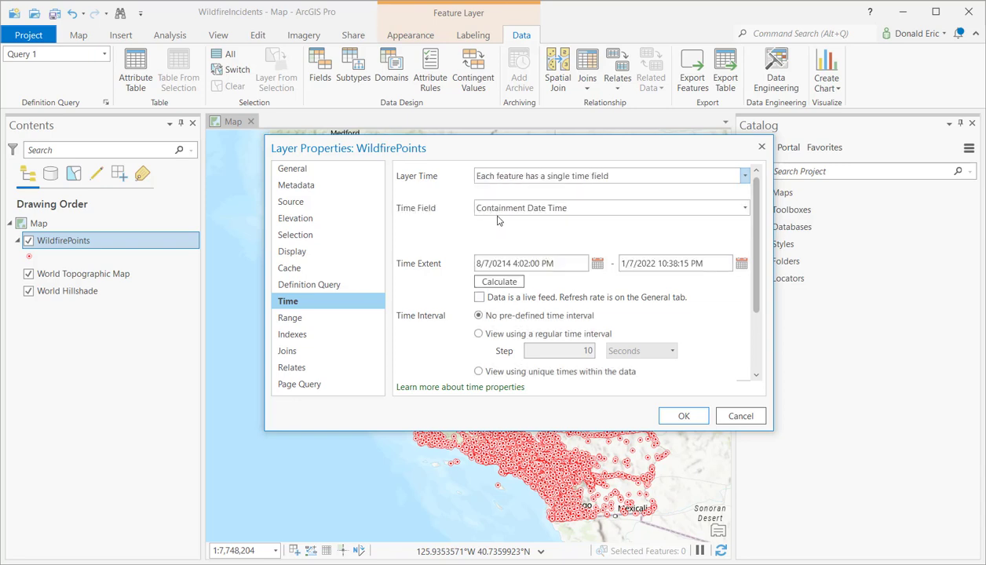
{"action": "mouse_move", "coordinate": [736, 242]}
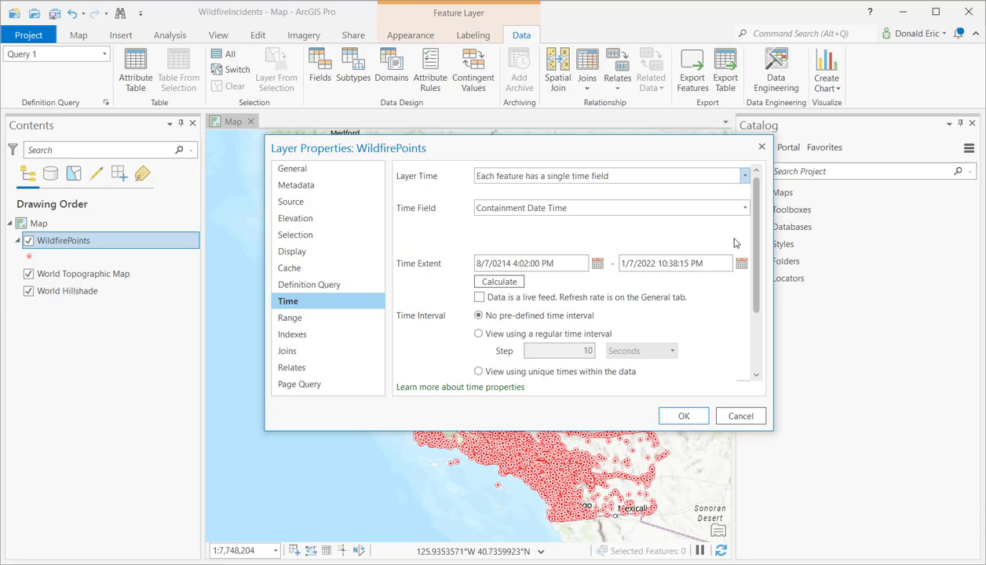
{"action": "left_click", "coordinate": [744, 207]}
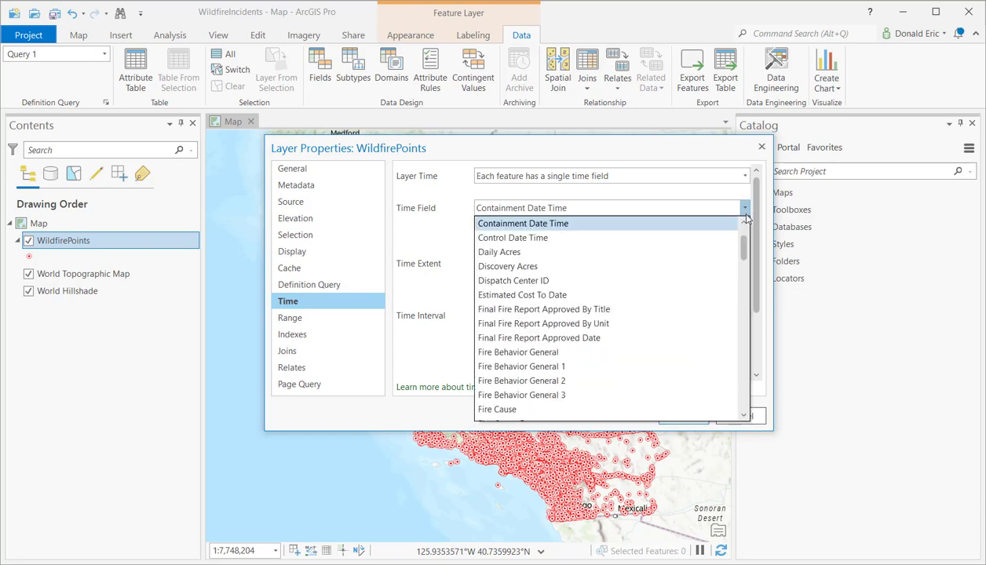
{"action": "mouse_move", "coordinate": [751, 270]}
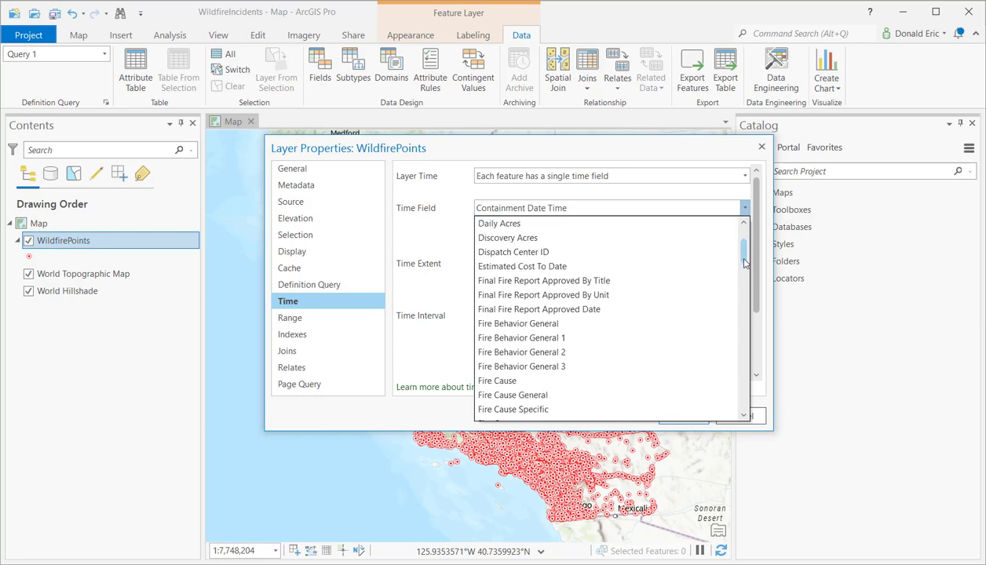
{"action": "scroll", "scroll_direction": "down", "scroll_amount": 3}
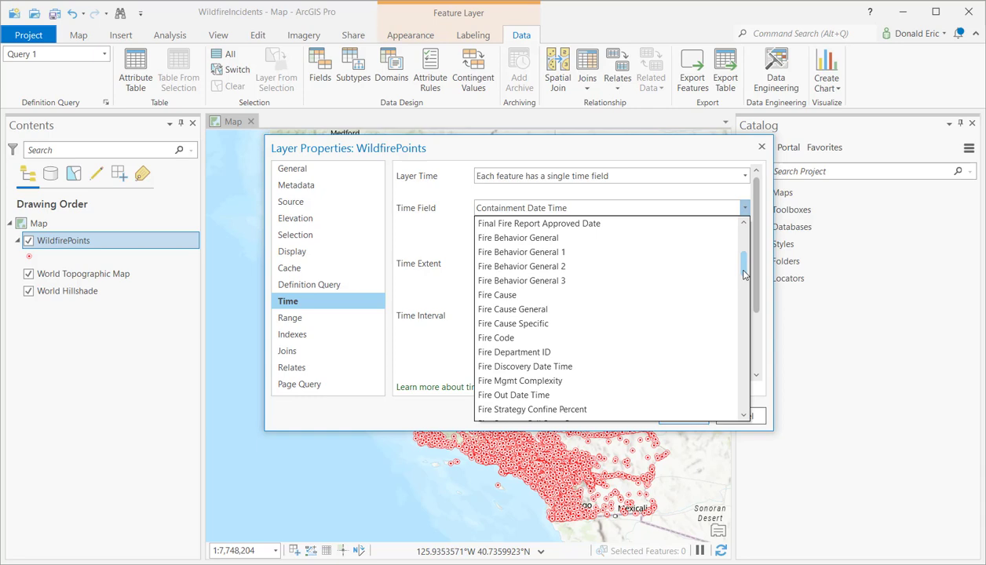
{"action": "scroll", "scroll_direction": "down", "scroll_amount": 3}
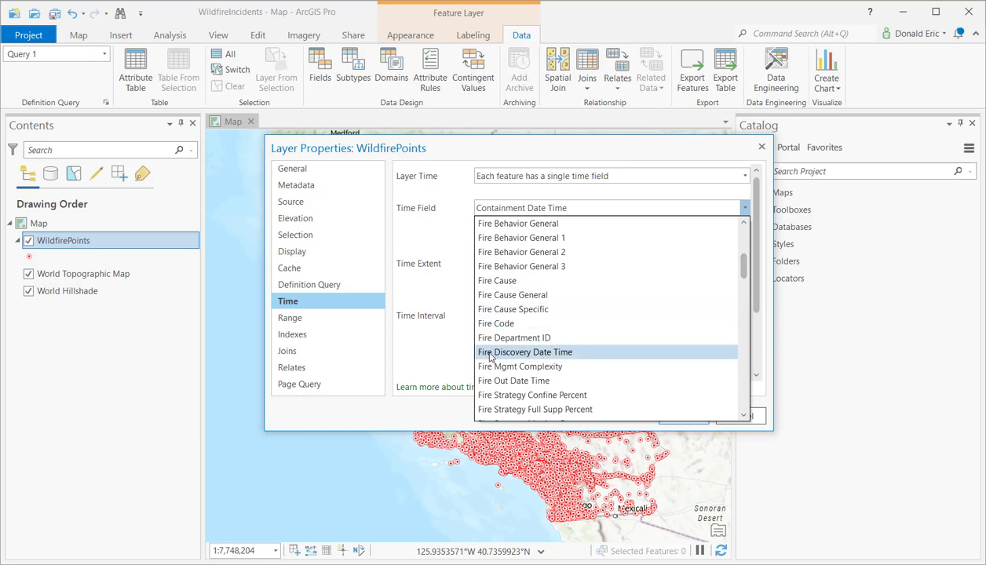
{"action": "mouse_move", "coordinate": [516, 359]}
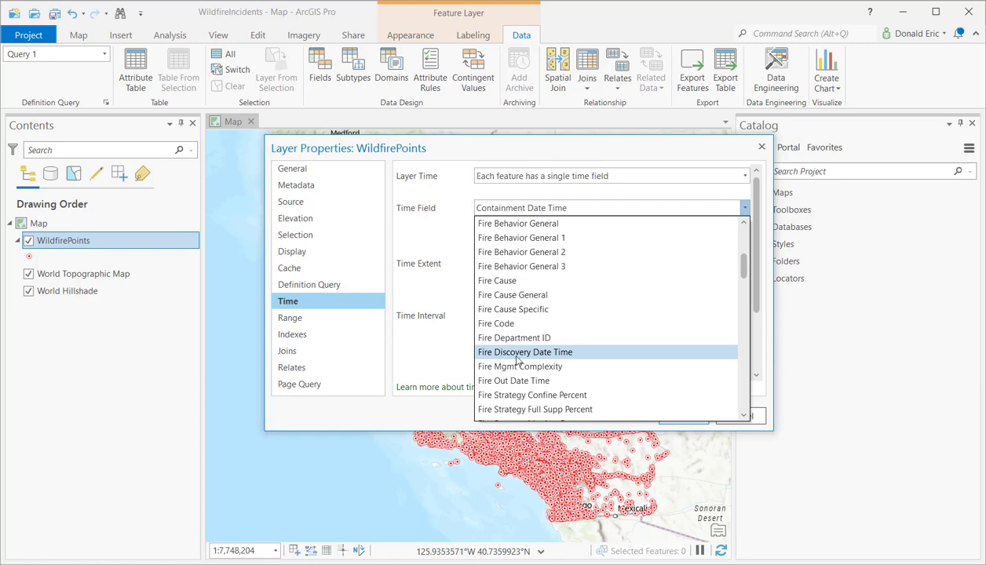
{"action": "left_click", "coordinate": [524, 352]}
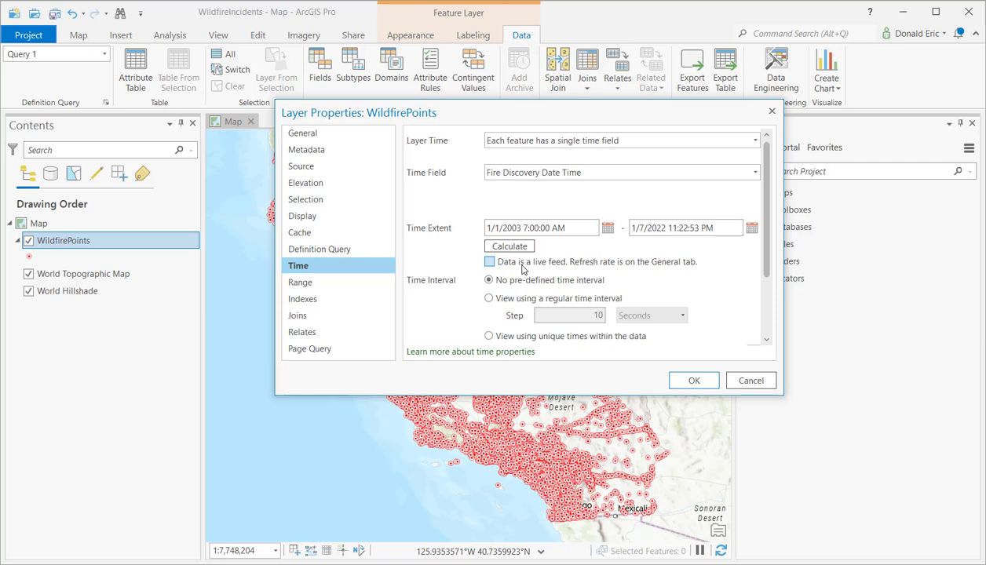
{"action": "mouse_move", "coordinate": [526, 270]}
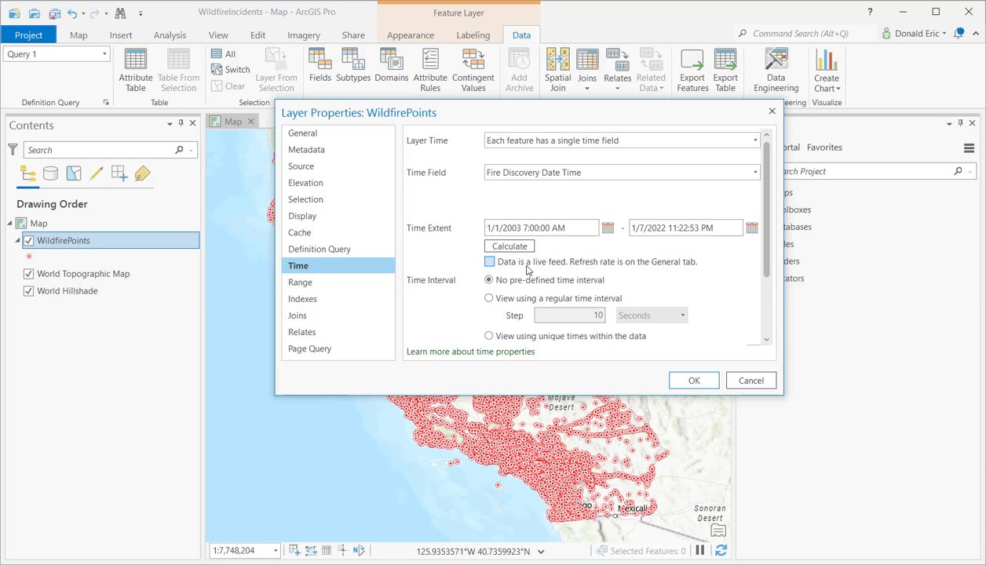
{"action": "mouse_move", "coordinate": [508, 267]}
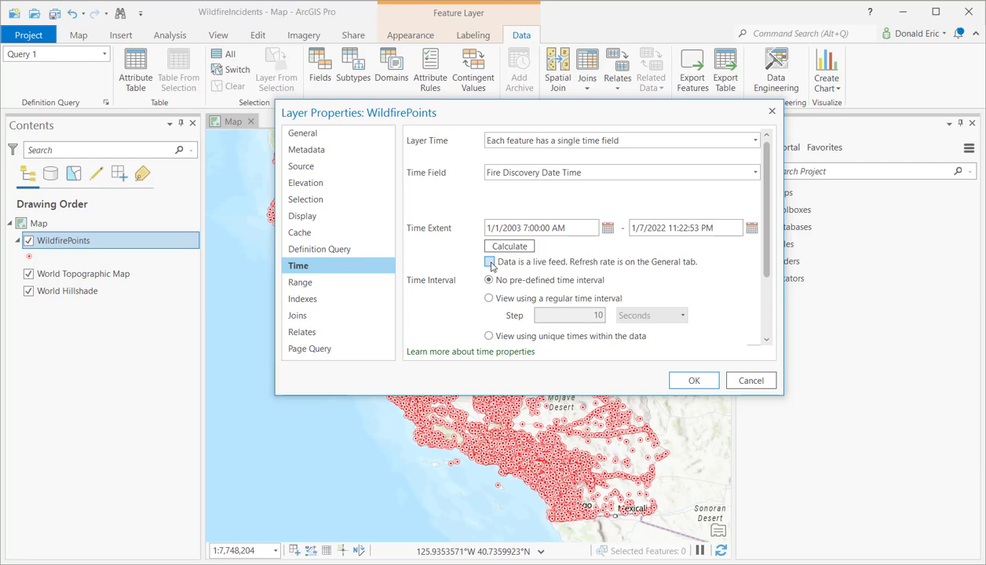
- Leave 'Data is a live feed' off and apply the 1/1/2003–1/7/2022 time settings with OK
{"action": "left_click", "coordinate": [490, 261]}
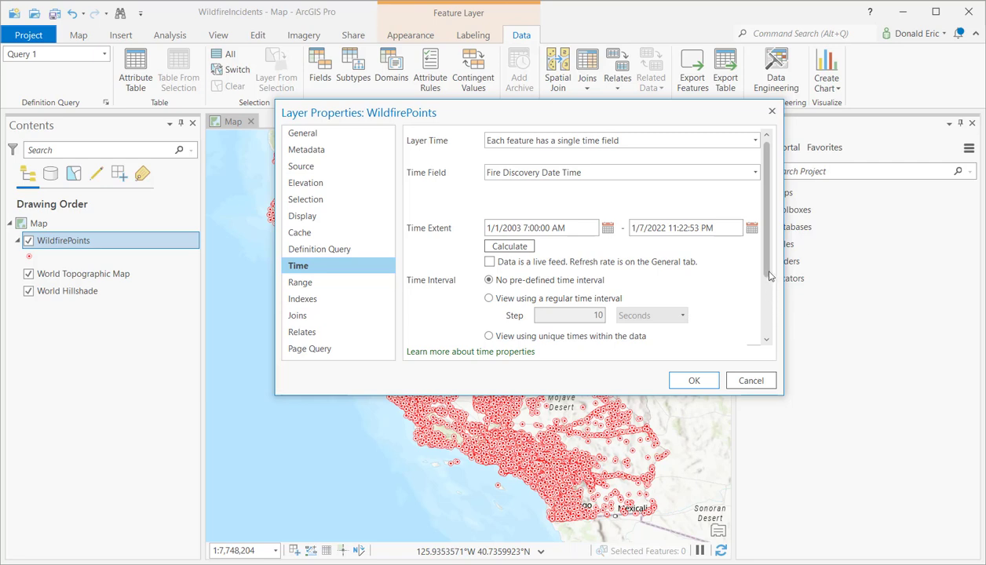
{"action": "scroll", "scroll_direction": "down", "scroll_amount": 3}
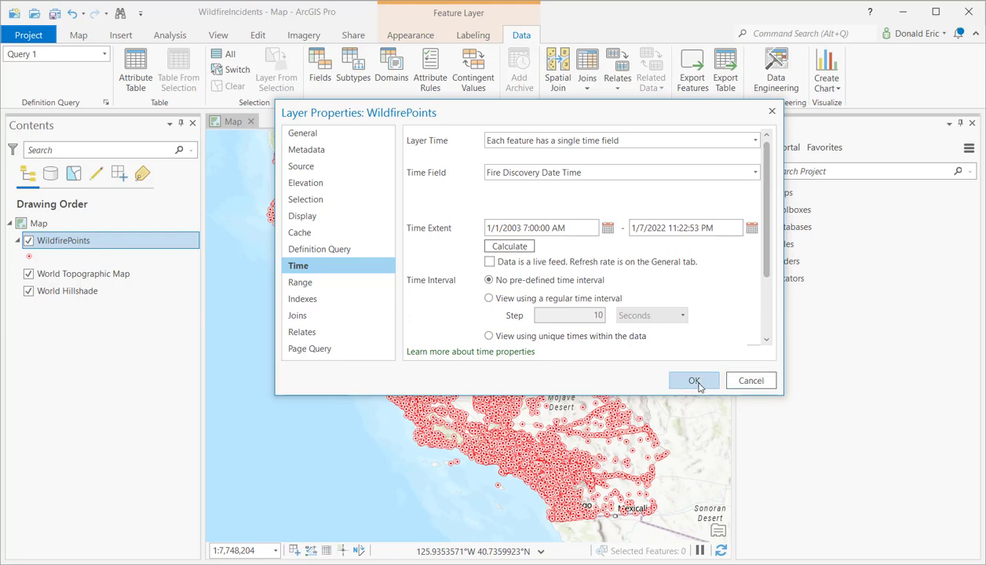
{"action": "left_click", "coordinate": [689, 381]}
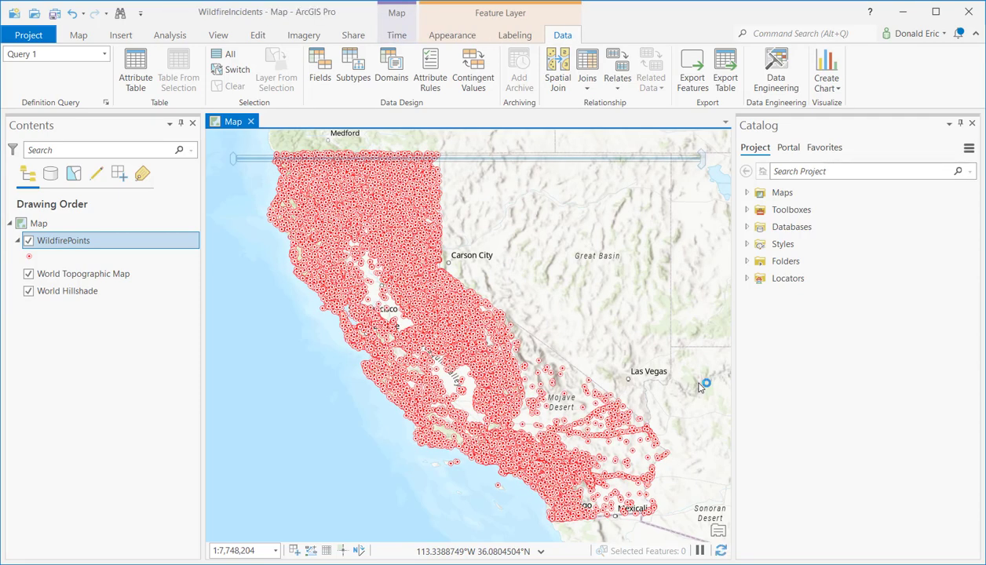
{"action": "mouse_move", "coordinate": [694, 364]}
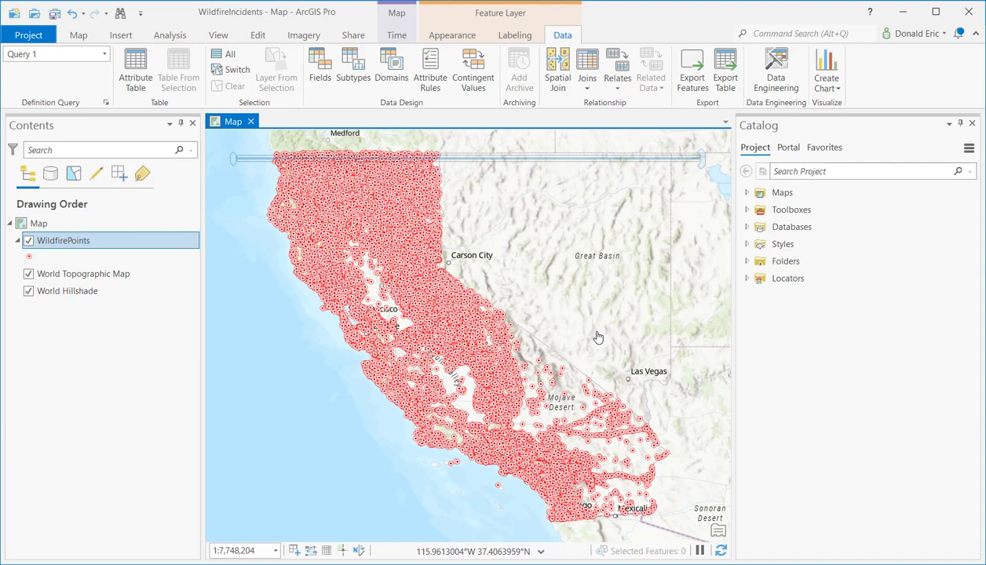
{"action": "mouse_move", "coordinate": [527, 326]}
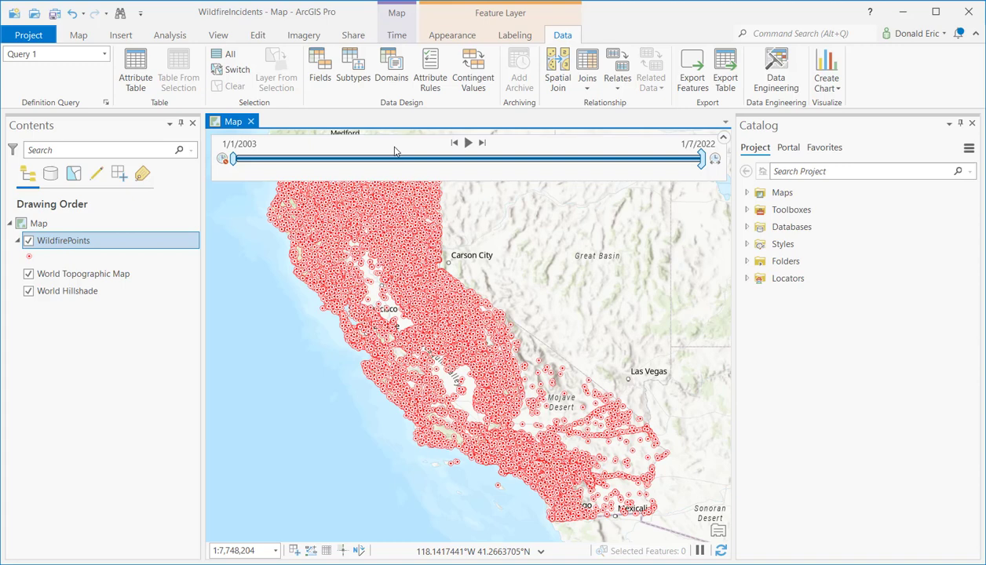
{"action": "mouse_move", "coordinate": [634, 168]}
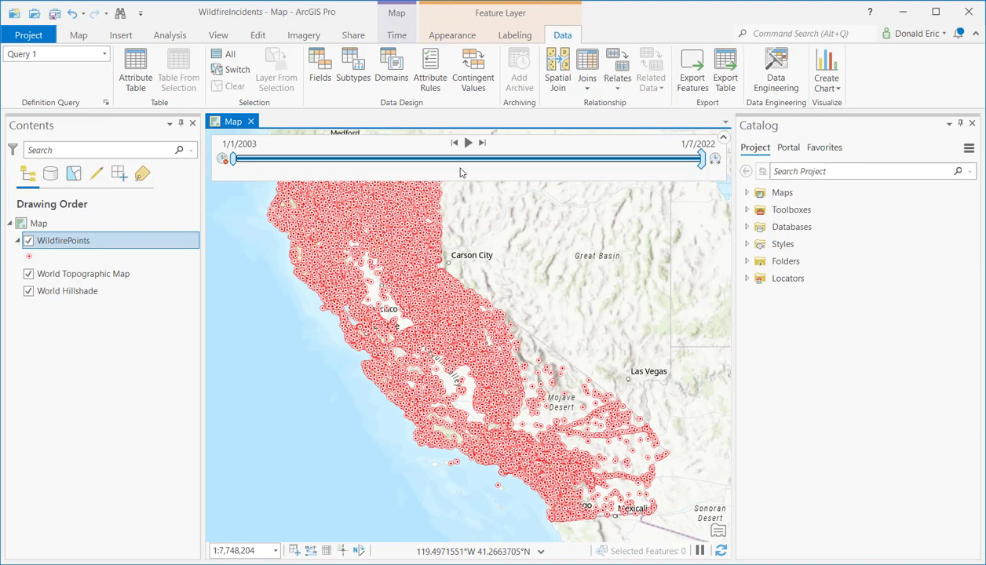
{"action": "mouse_move", "coordinate": [493, 178]}
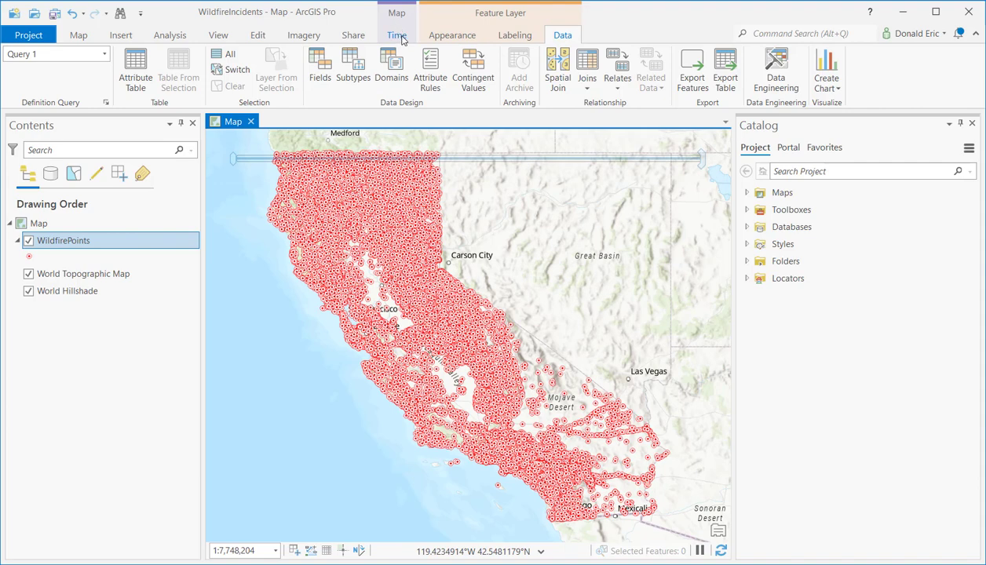
{"action": "mouse_move", "coordinate": [401, 40]}
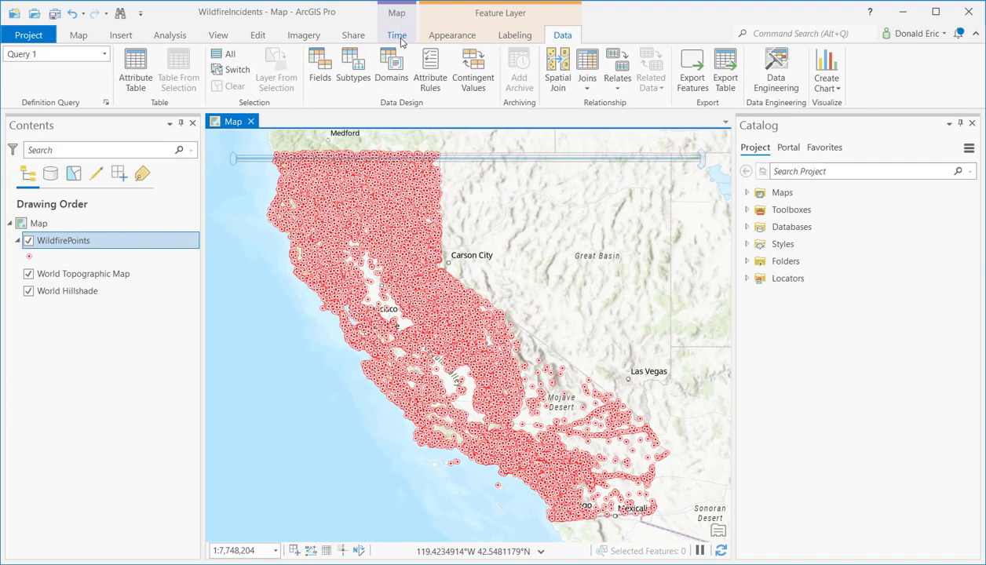
{"action": "mouse_move", "coordinate": [397, 14]}
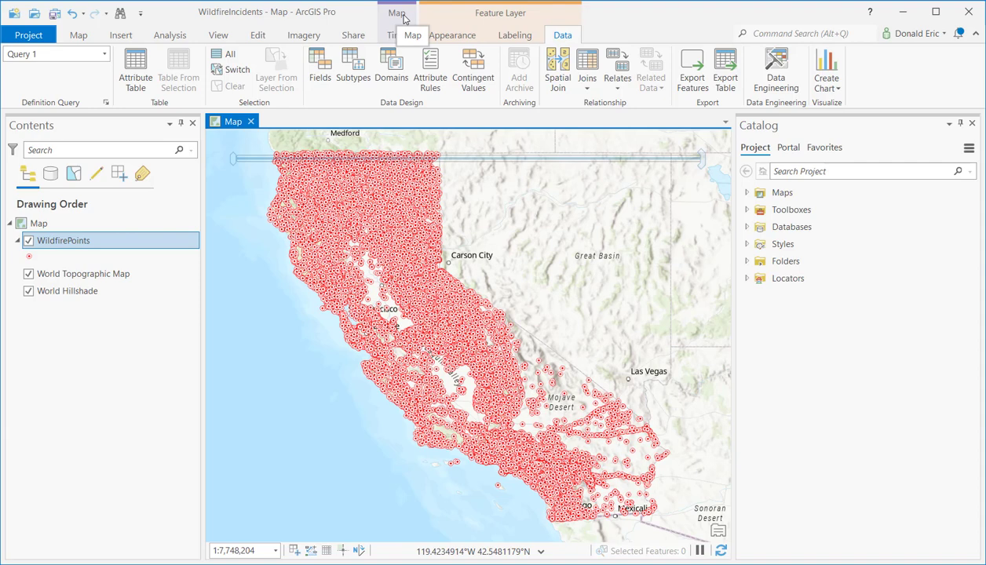
- Switch to the Map's Time contextual tab above the time slider
{"action": "left_click", "coordinate": [396, 34]}
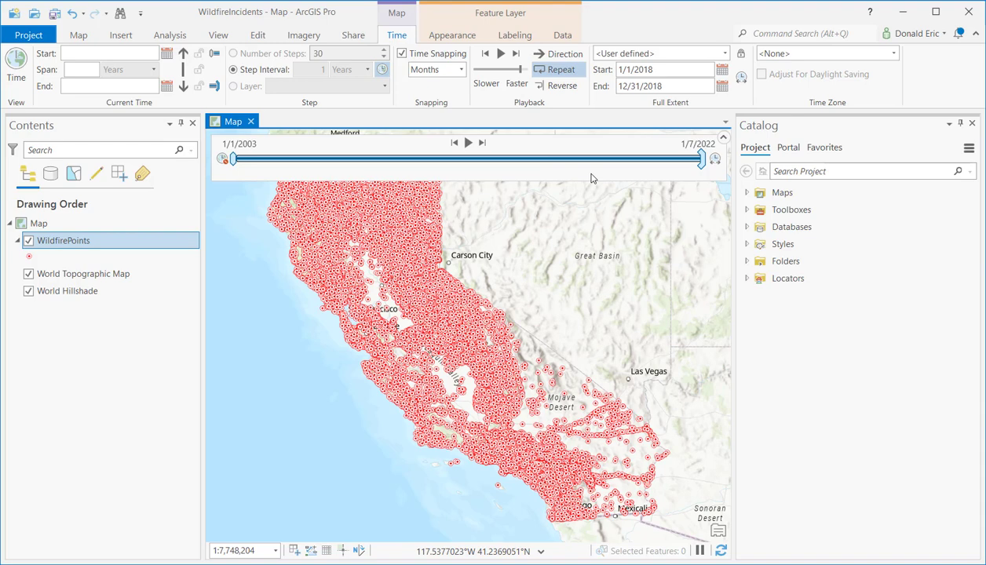
{"action": "mouse_move", "coordinate": [296, 252]}
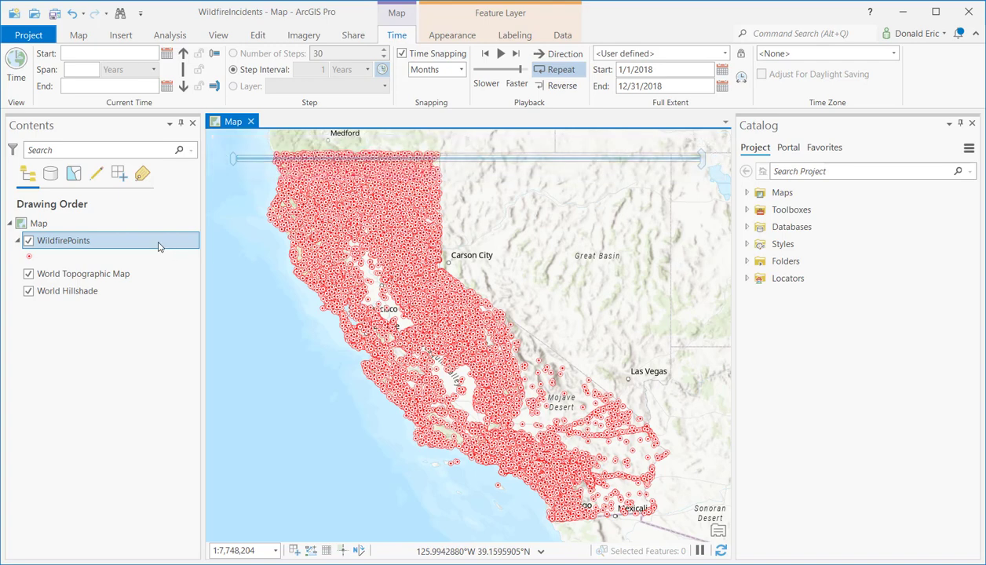
- Bring up the WildfirePoints layer's context menu again from Contents
{"action": "right_click", "coordinate": [63, 240]}
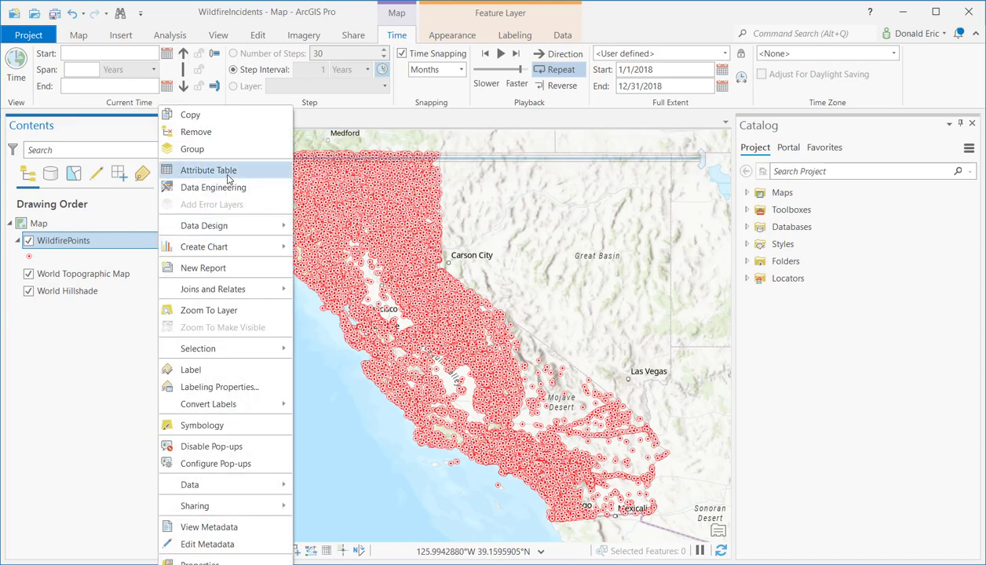
- View Fire Discovery Date Time values in the WildfirePoints attribute table, then close it
{"action": "left_click", "coordinate": [208, 170]}
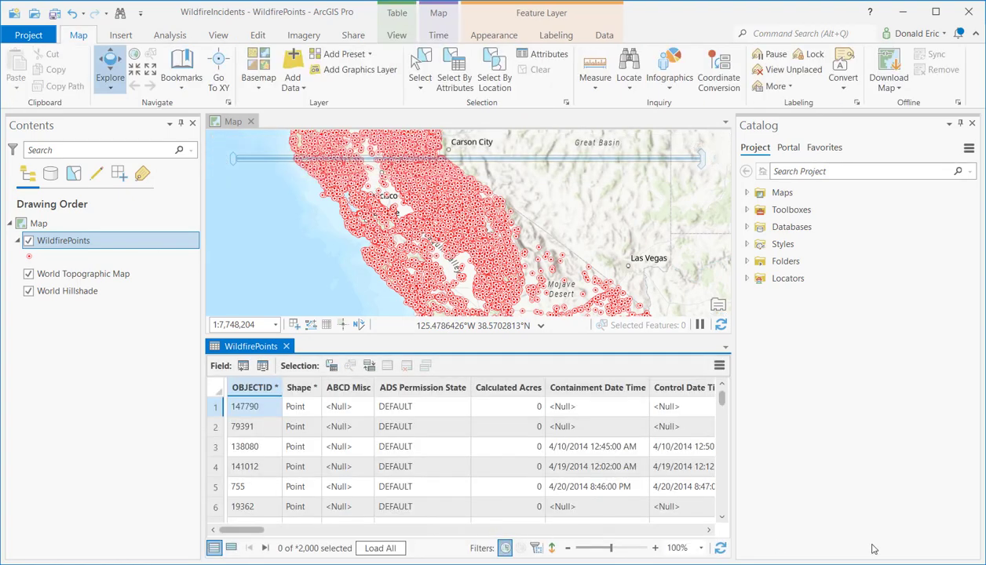
{"action": "left_click", "coordinate": [710, 534]}
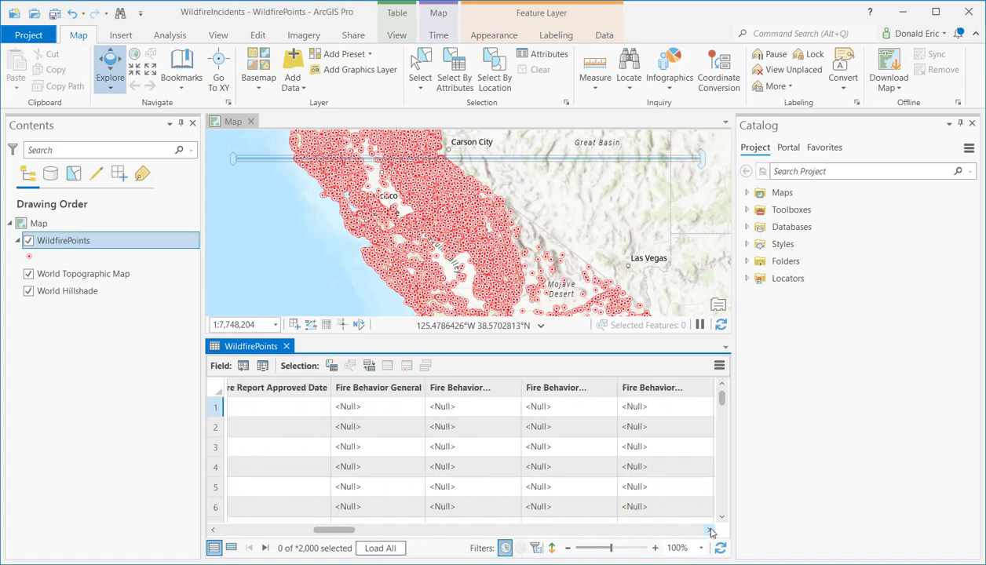
{"action": "scroll", "scroll_direction": "right", "scroll_amount": 3}
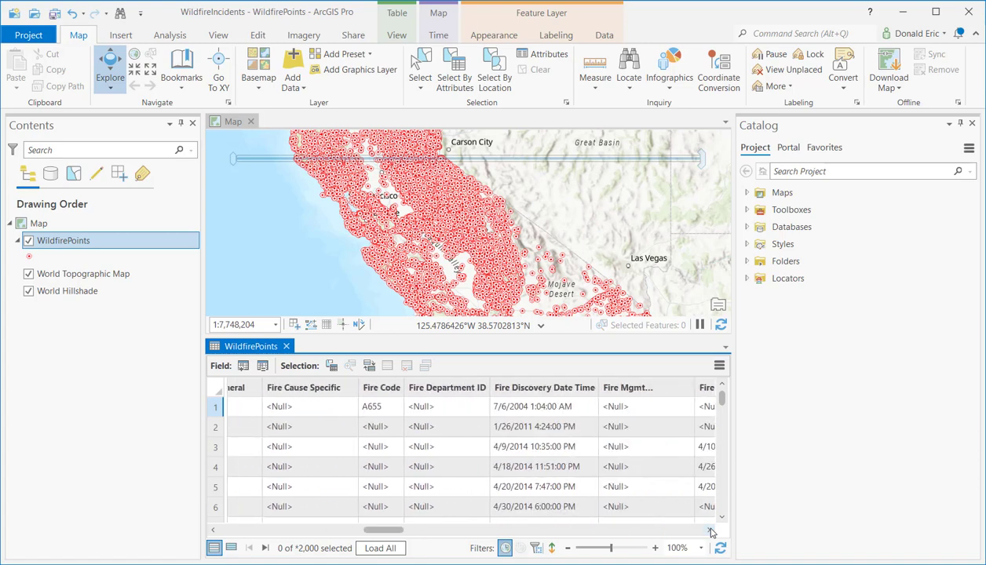
{"action": "scroll", "scroll_direction": "right", "scroll_amount": 3}
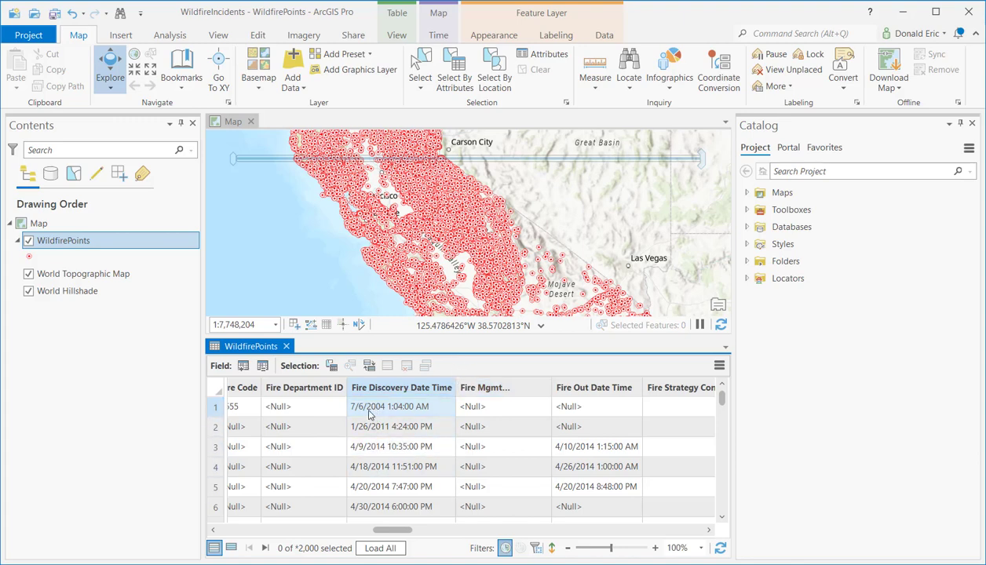
{"action": "mouse_move", "coordinate": [408, 412]}
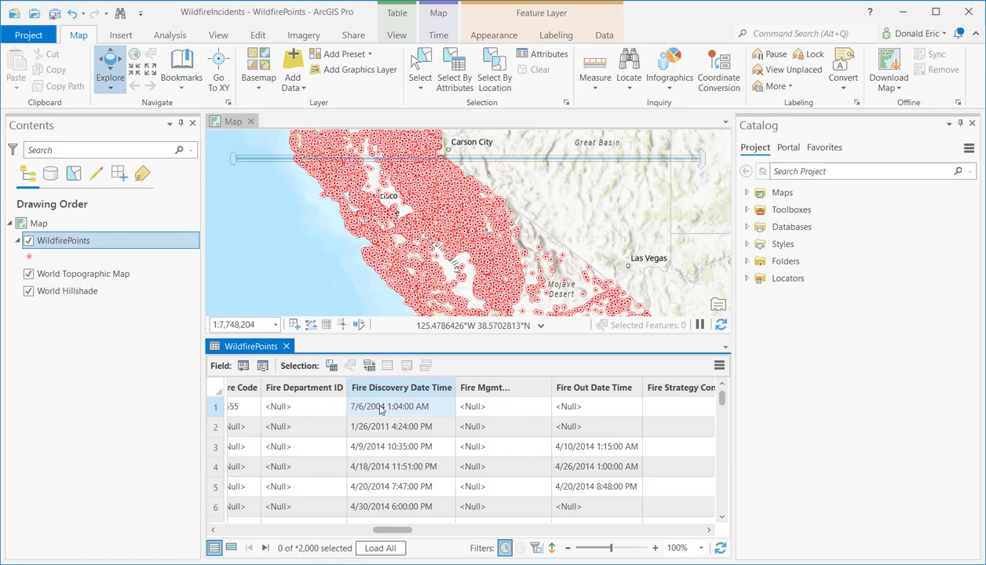
{"action": "mouse_move", "coordinate": [408, 411]}
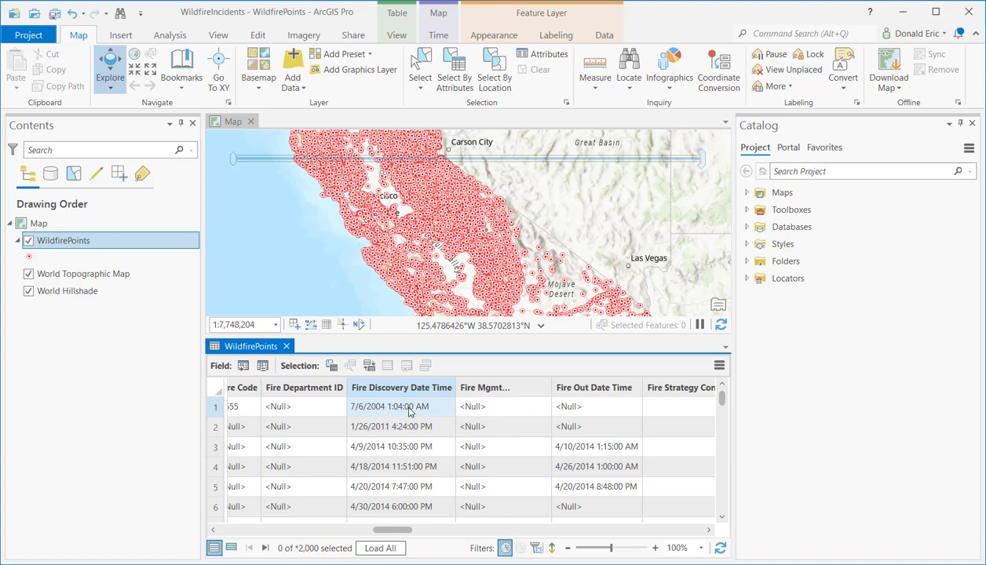
{"action": "left_click", "coordinate": [286, 348]}
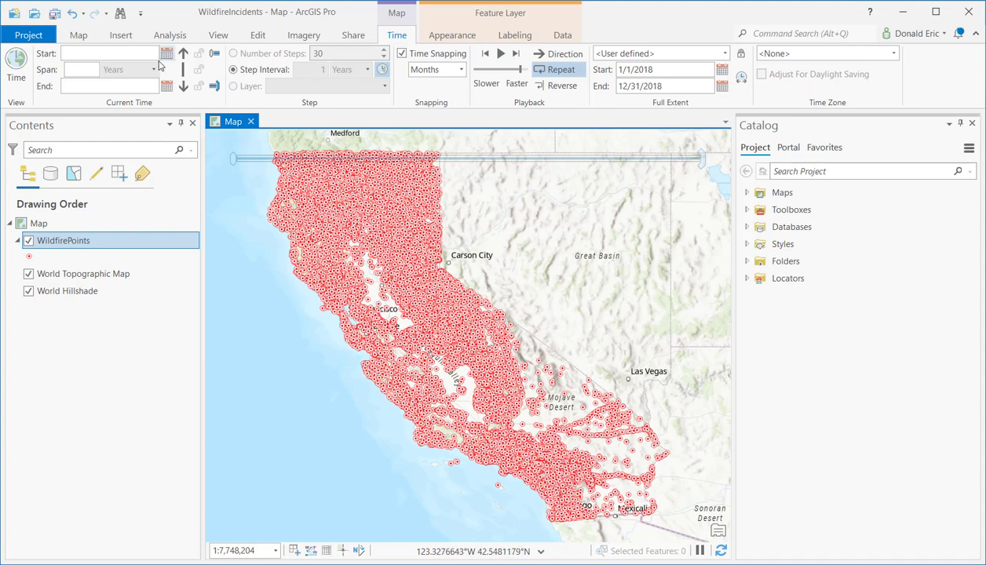
{"action": "mouse_move", "coordinate": [381, 144]}
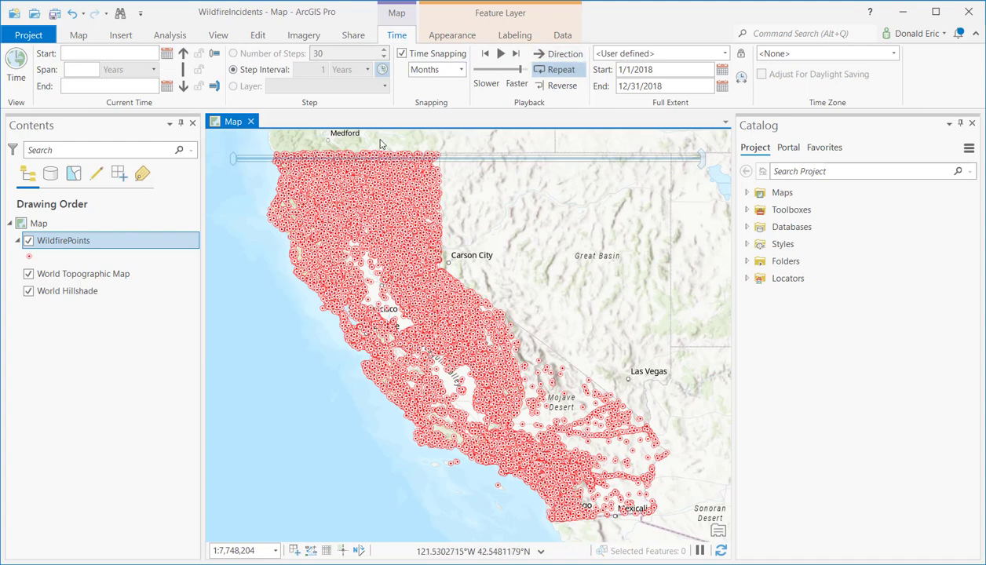